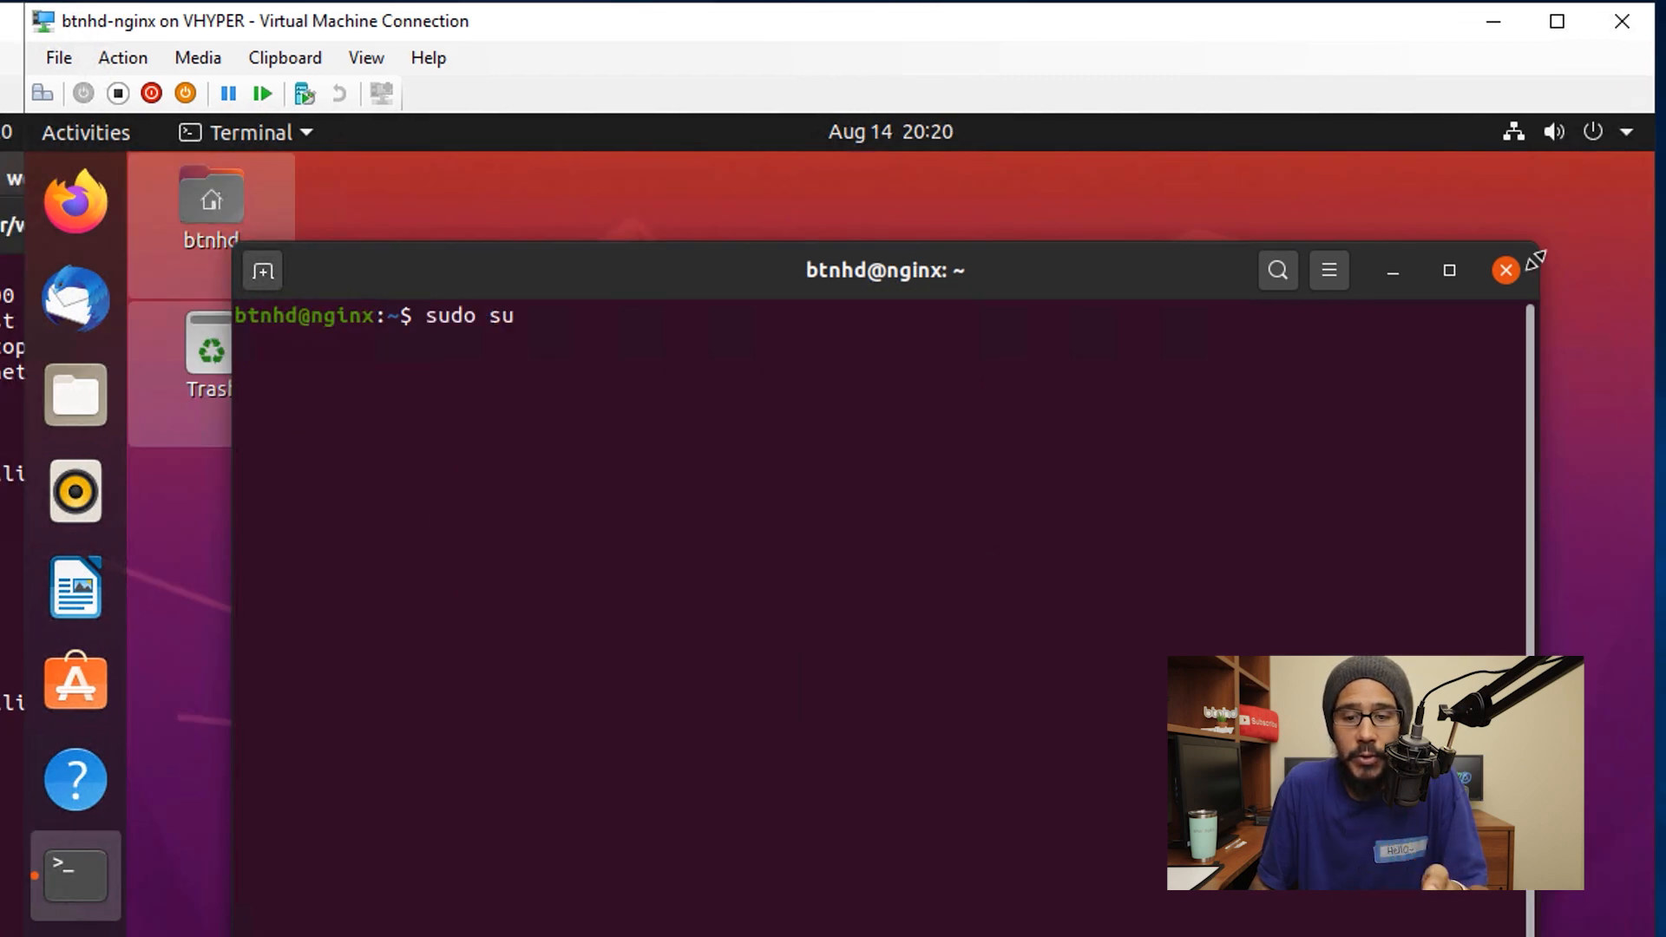
Run sudo su to switch the terminal session to a root shell.
{"action": "key", "text": "Return"}
{"action": "type", "text": "apt-get update"}
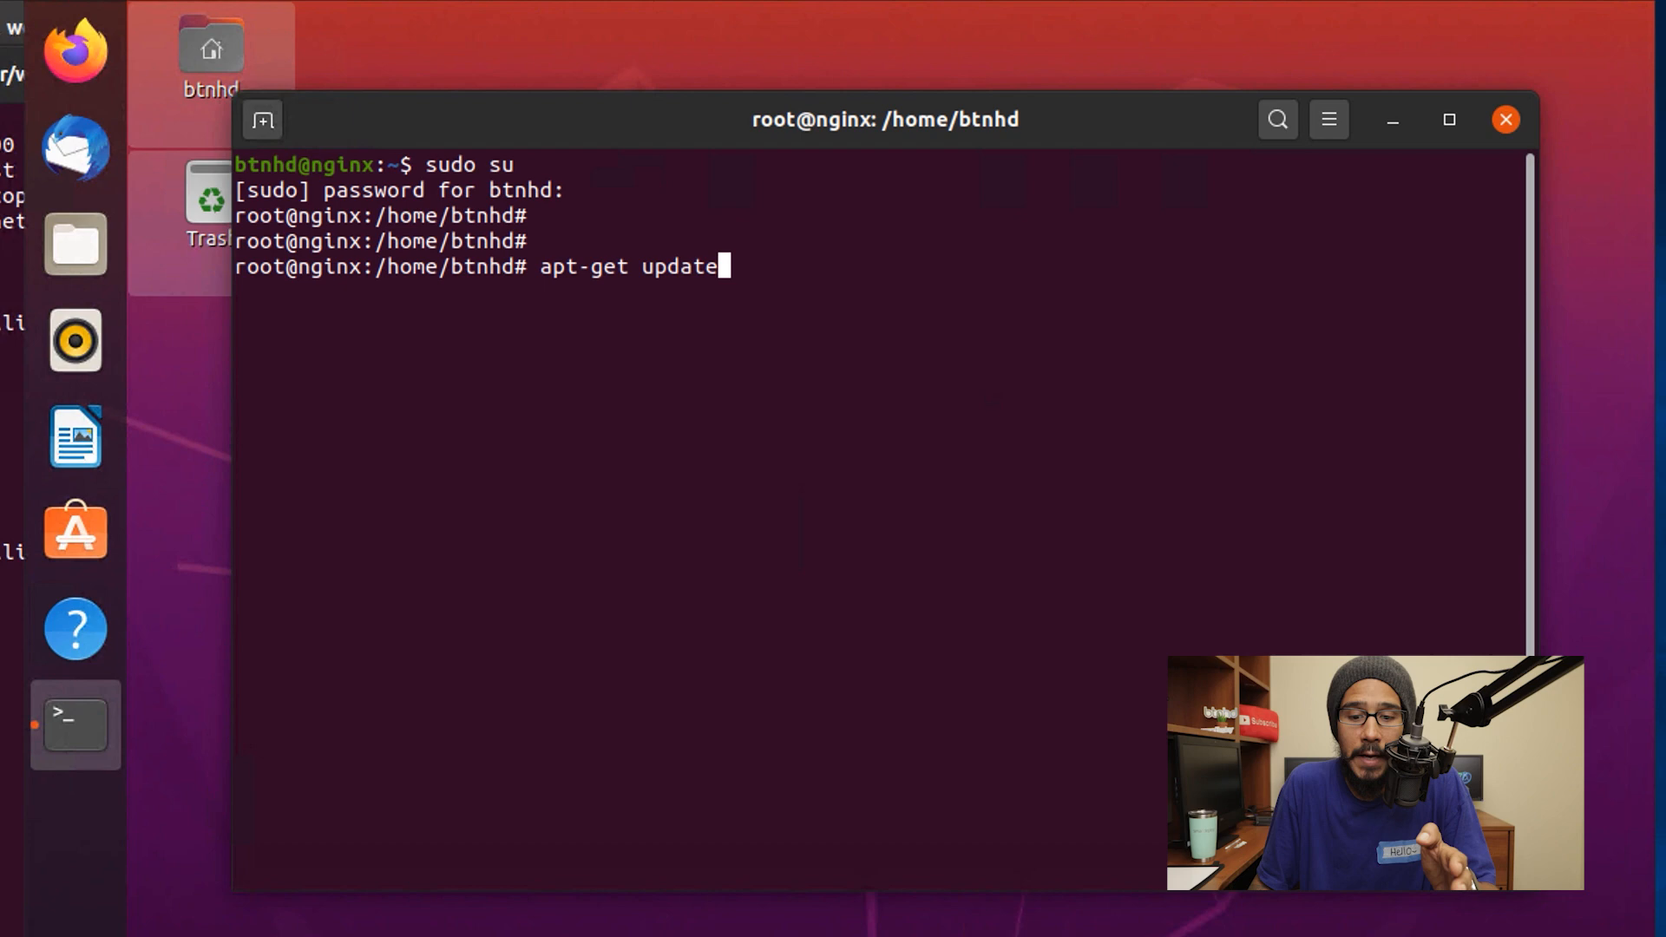
Run apt-get update and apt-get install nginx, then start editing reverse-proxy.conf in nano.
{"action": "key", "text": "Return"}
{"action": "type", "text": "apt-get install nginx"}
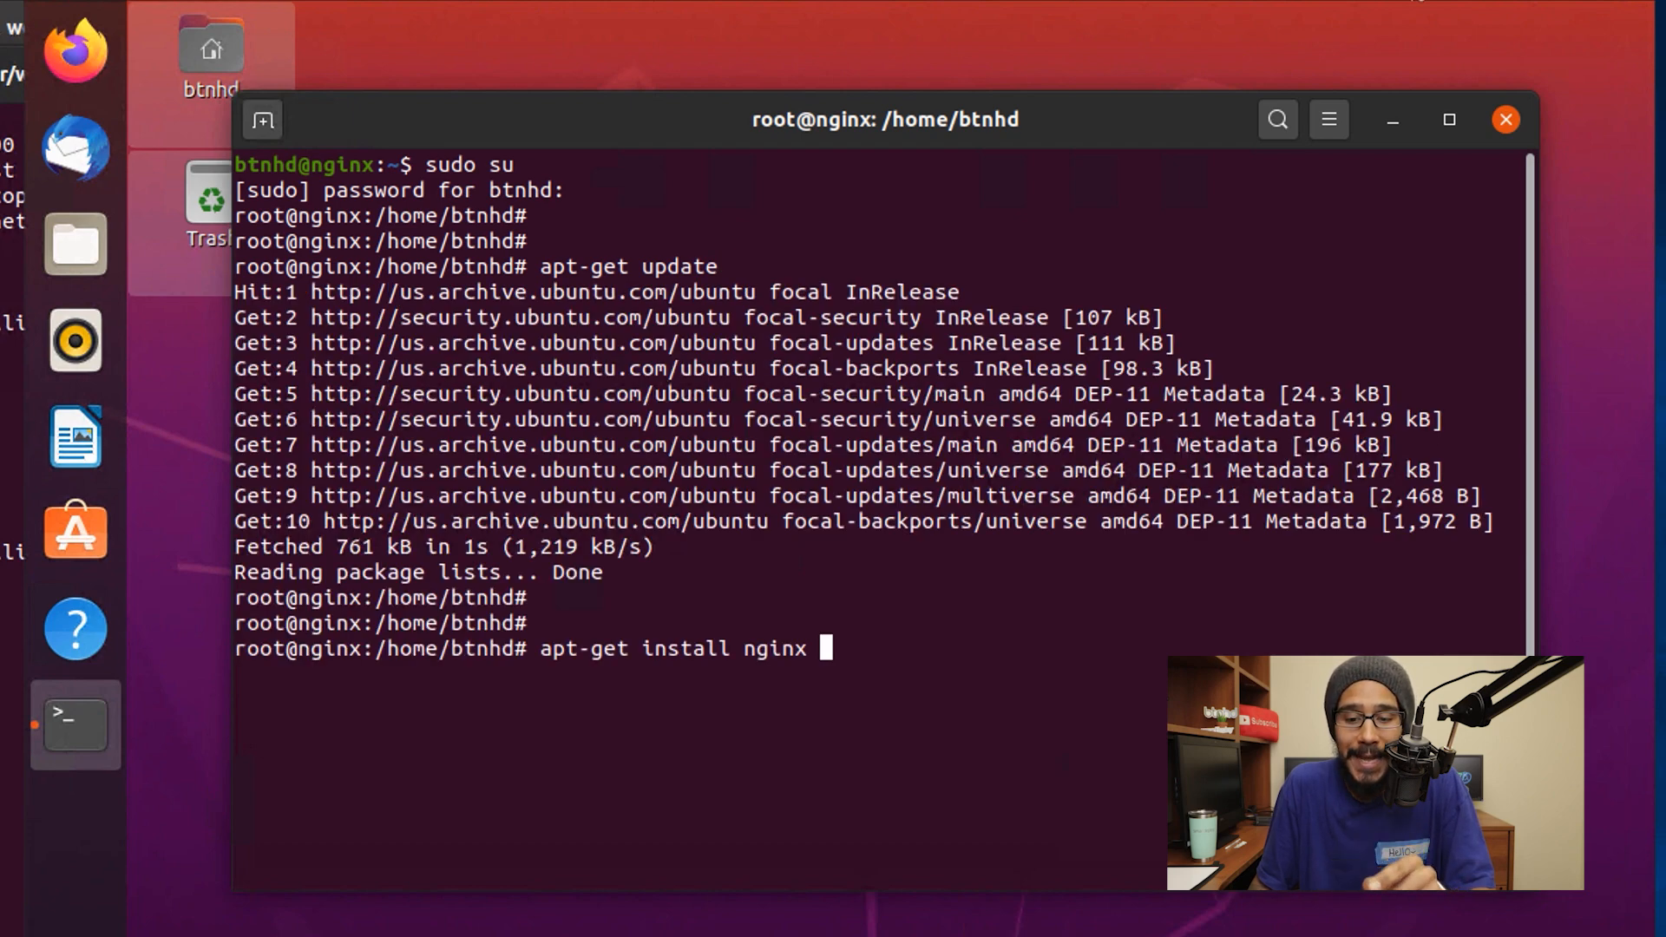
{"action": "key", "text": "Return"}
{"action": "type", "text": "nano /etc/nginx/sites-available/reverse-proxy.con"}
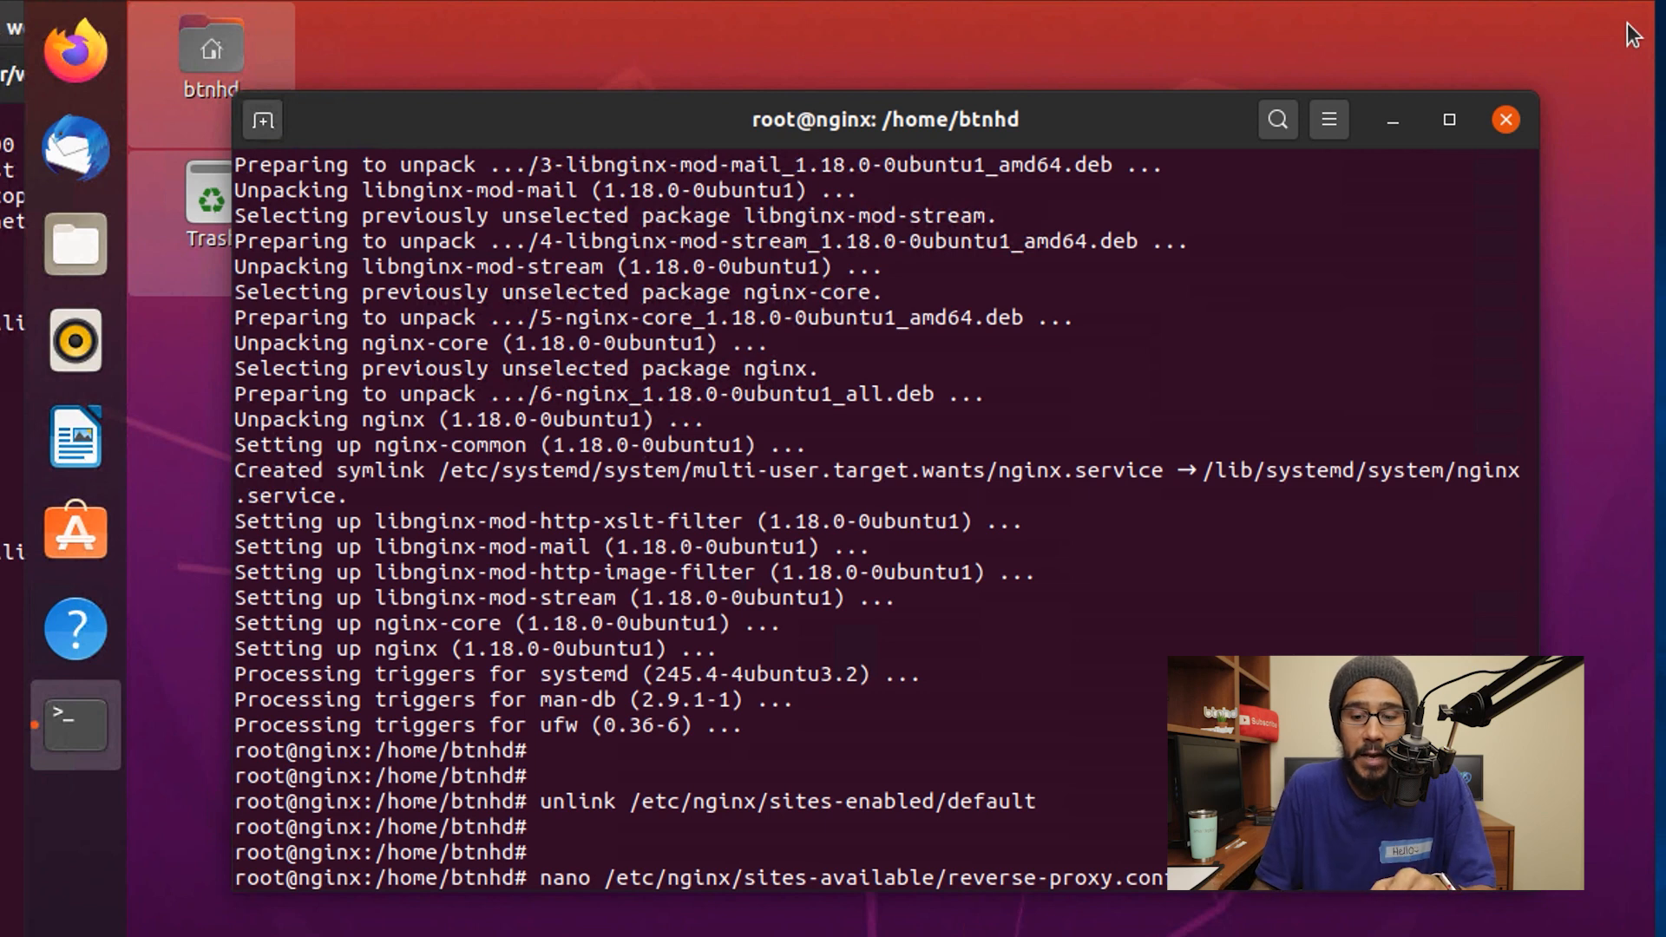
{"action": "key", "text": "Return"}
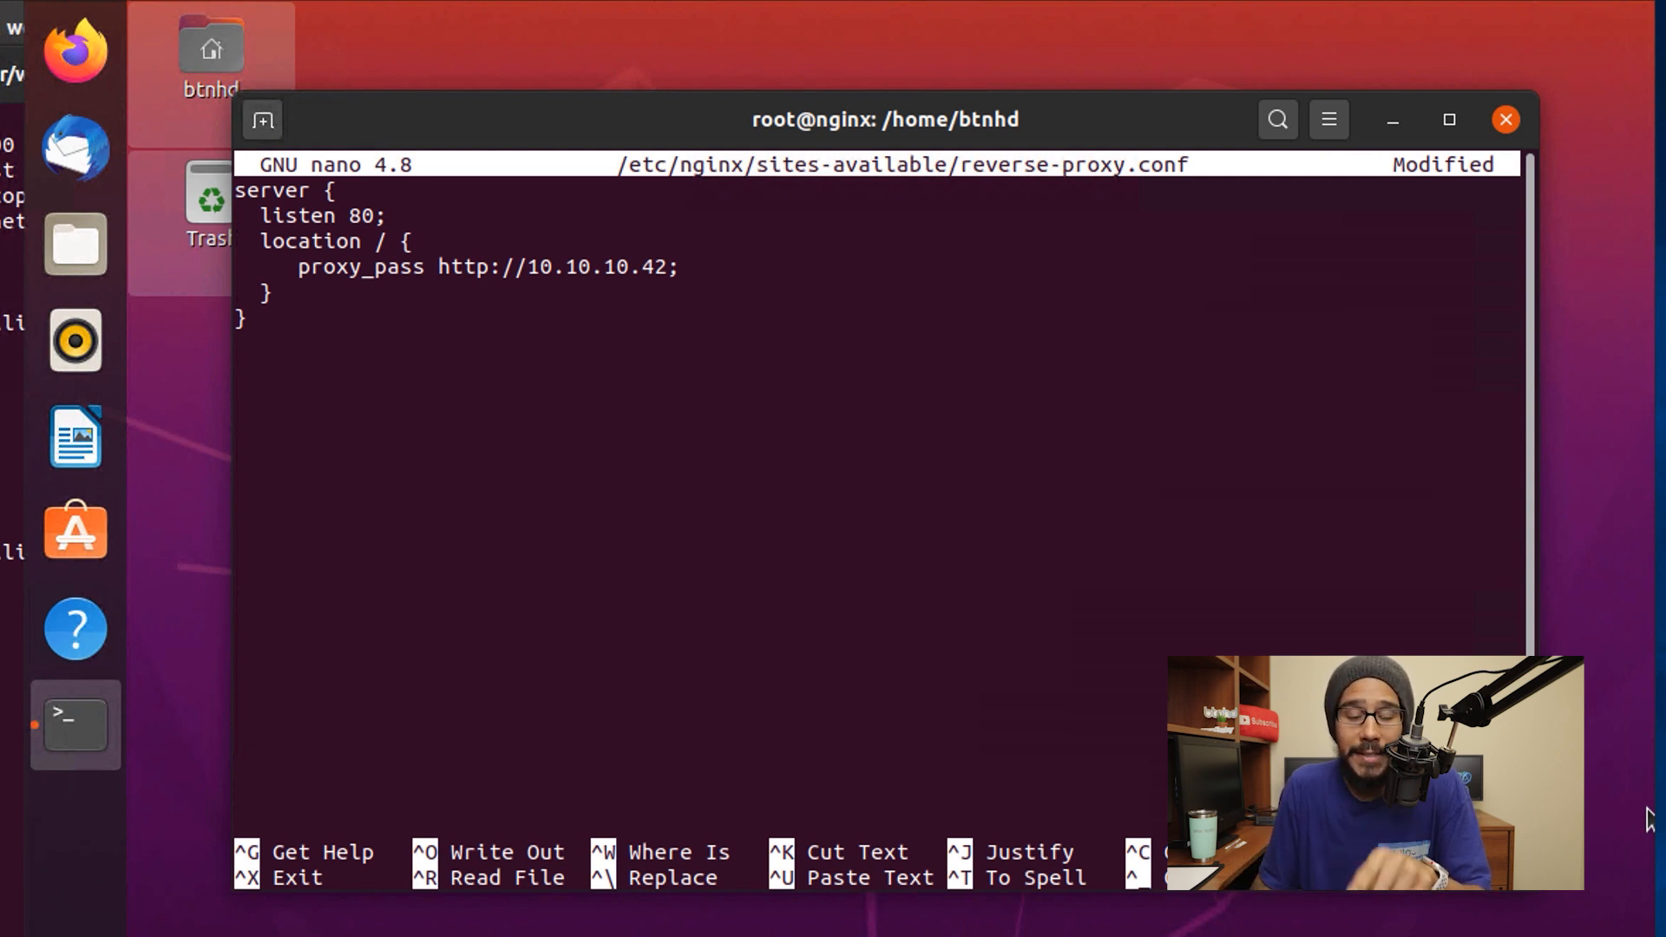
{"action": "key", "text": "ctrl+x"}
{"action": "type", "text": "ln -s /etc/nginx/sites-available/reverse-proxy.conf /etc/nginx/sites-enabled/reverse-proxy.conf"}
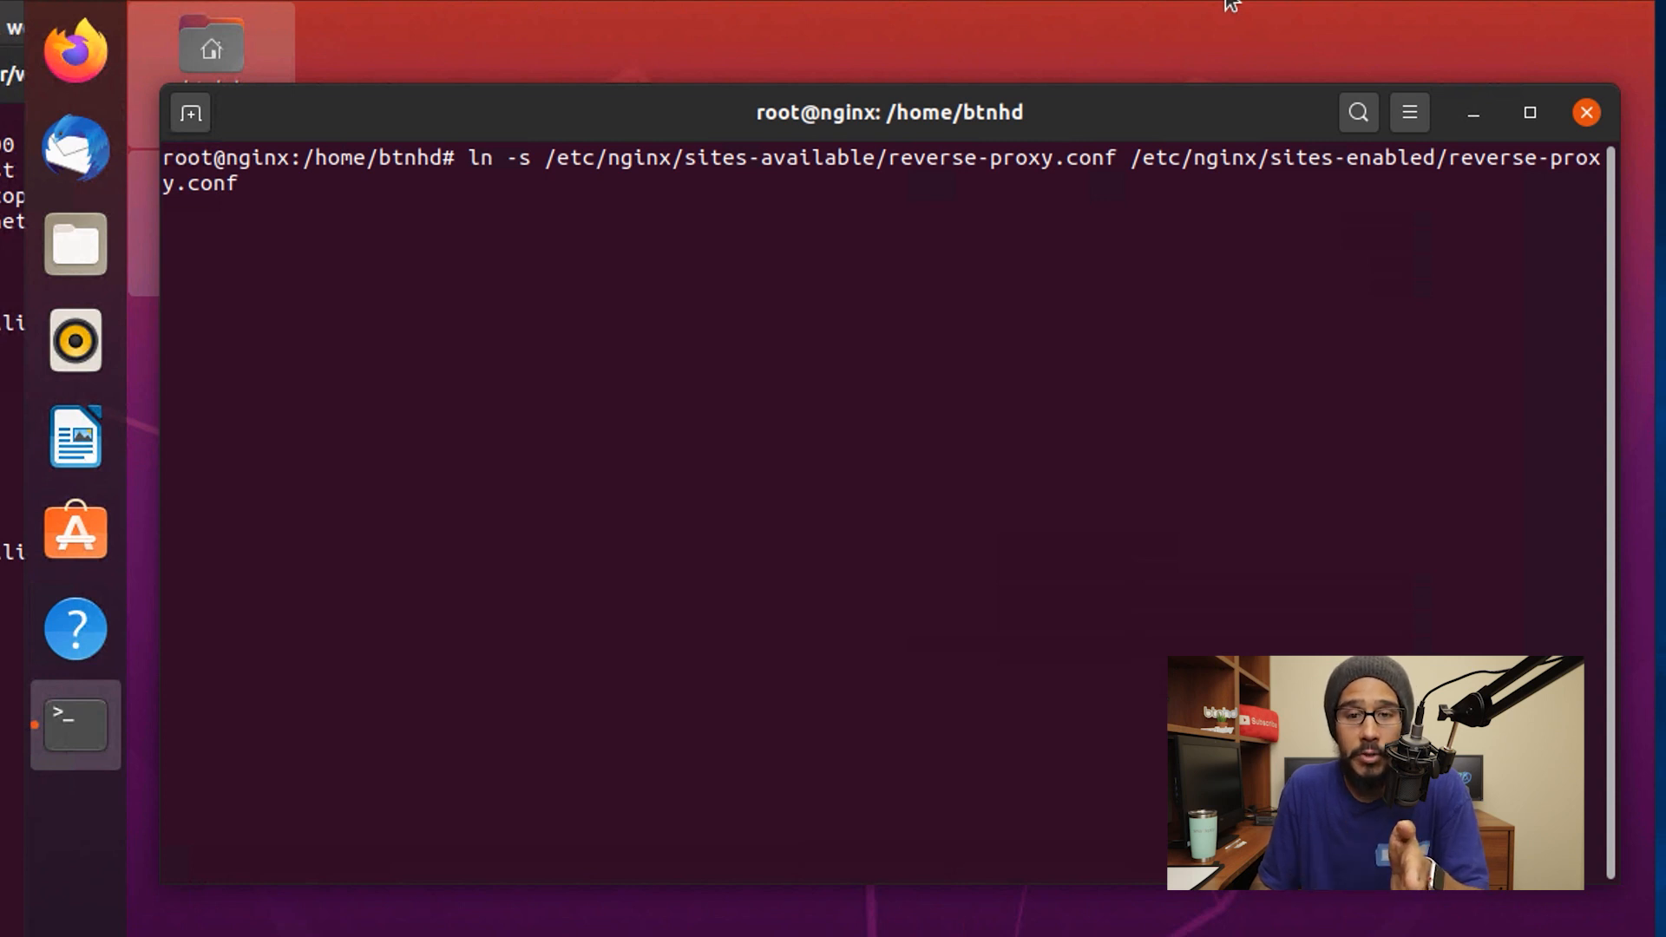
Run service nginx configtest, service nginx restart and systemctl status nginx to confirm nginx is active (running).
{"action": "type", "text": "service nginx configtest"}
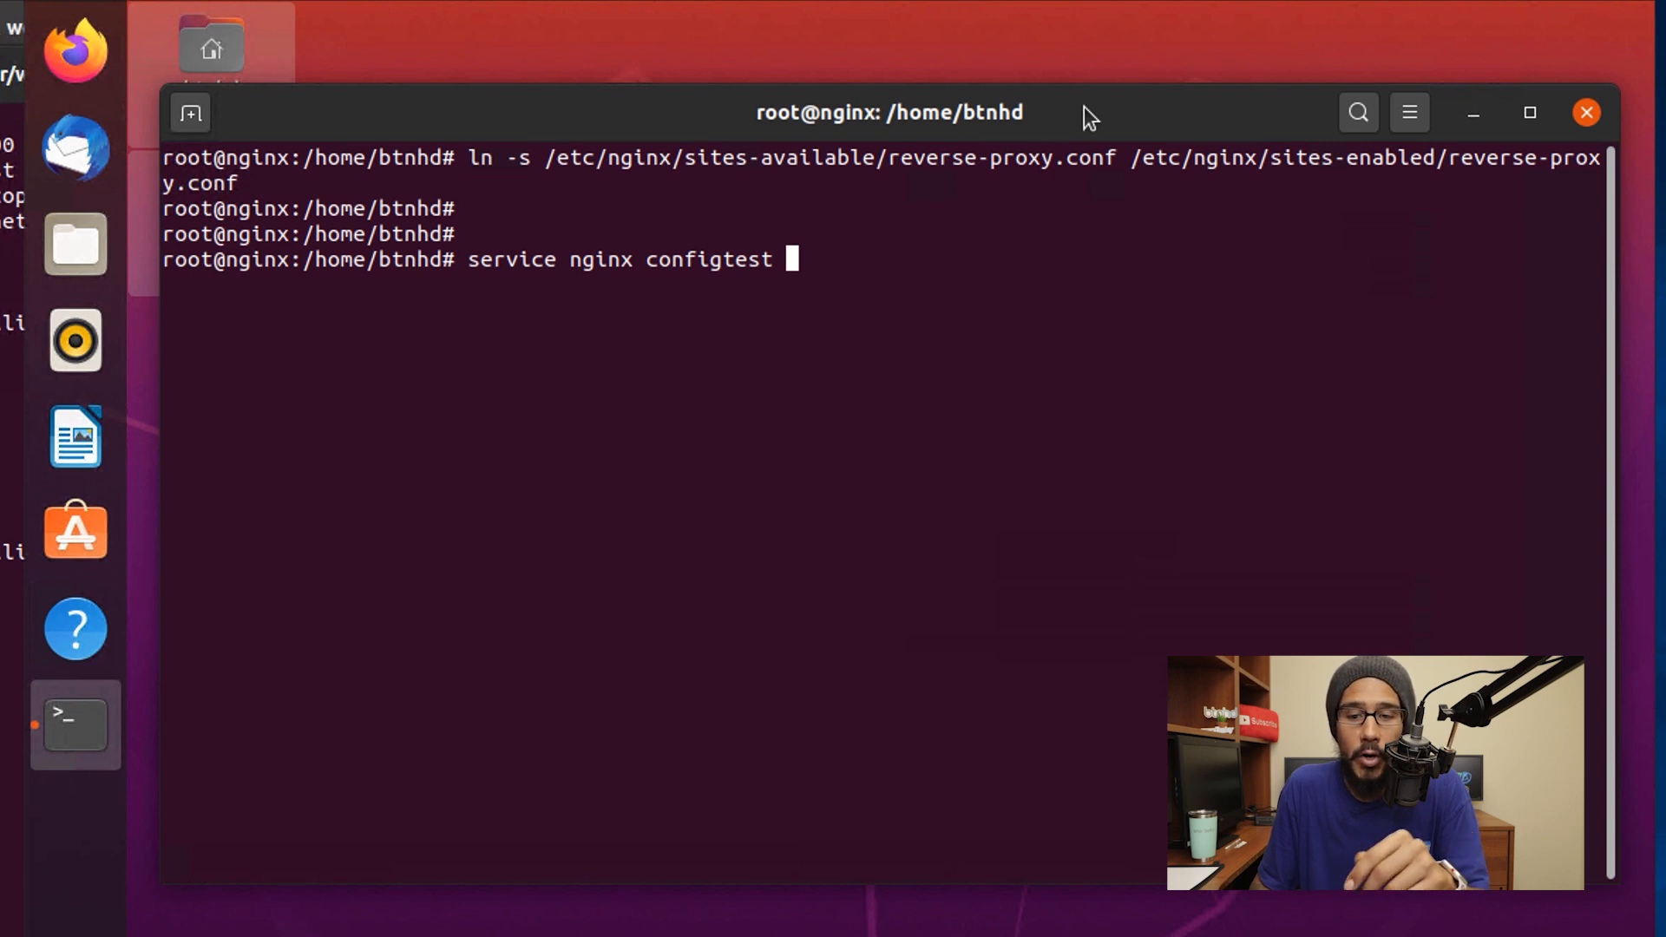
{"action": "key", "text": "Return"}
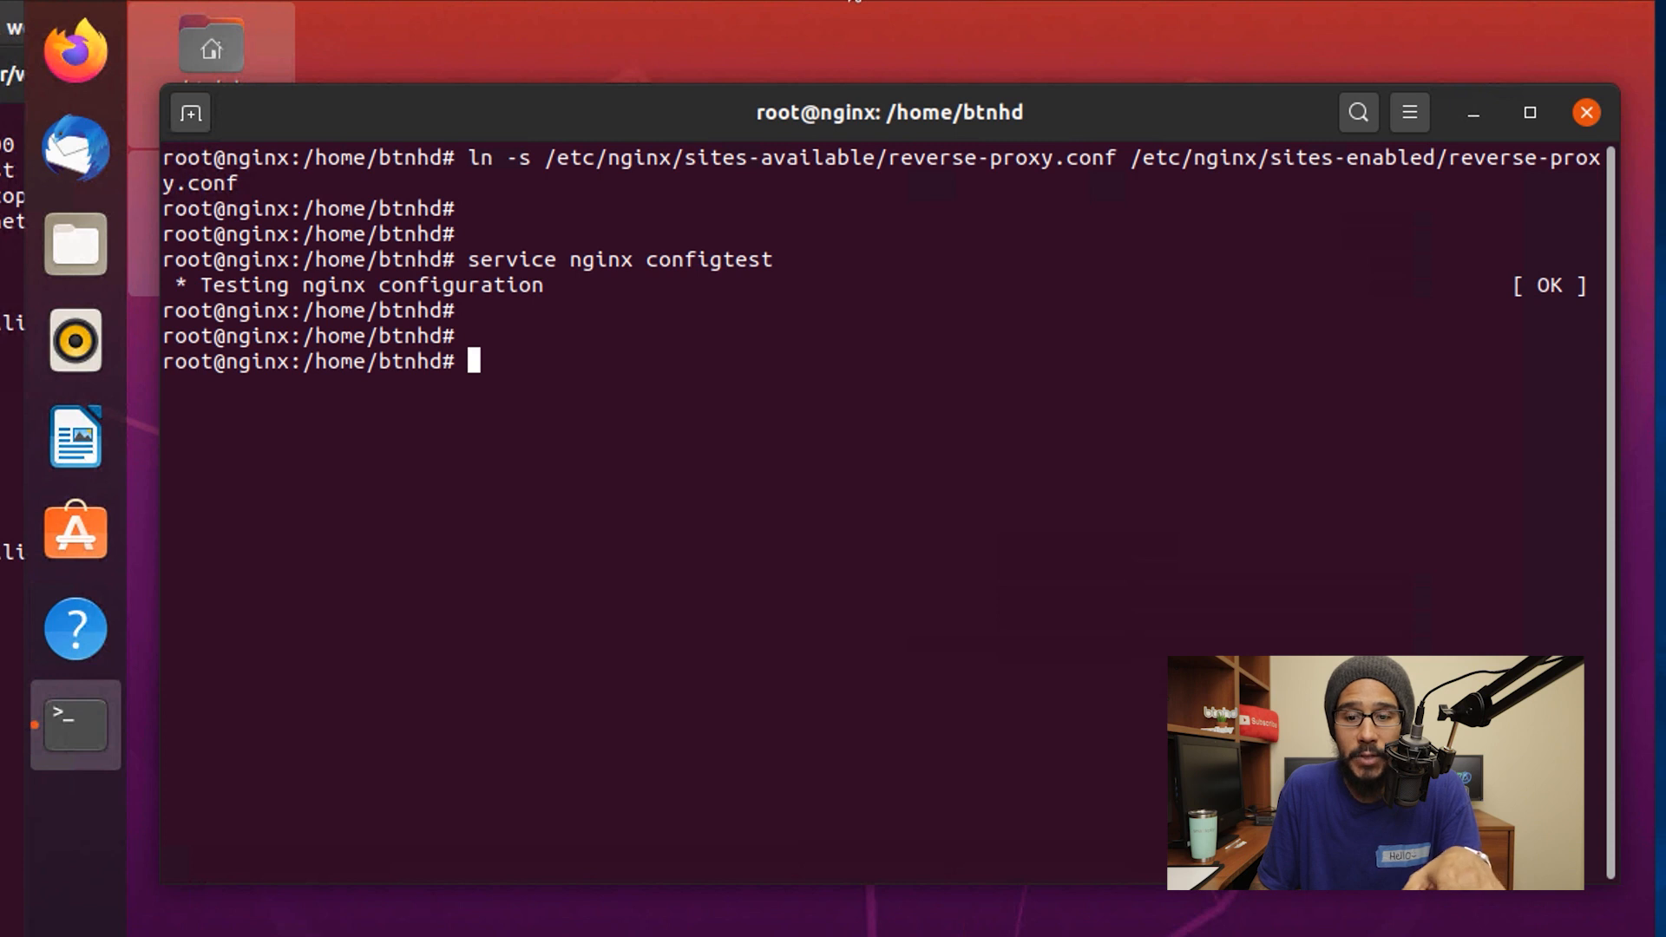
{"action": "type", "text": "service nginx restart"}
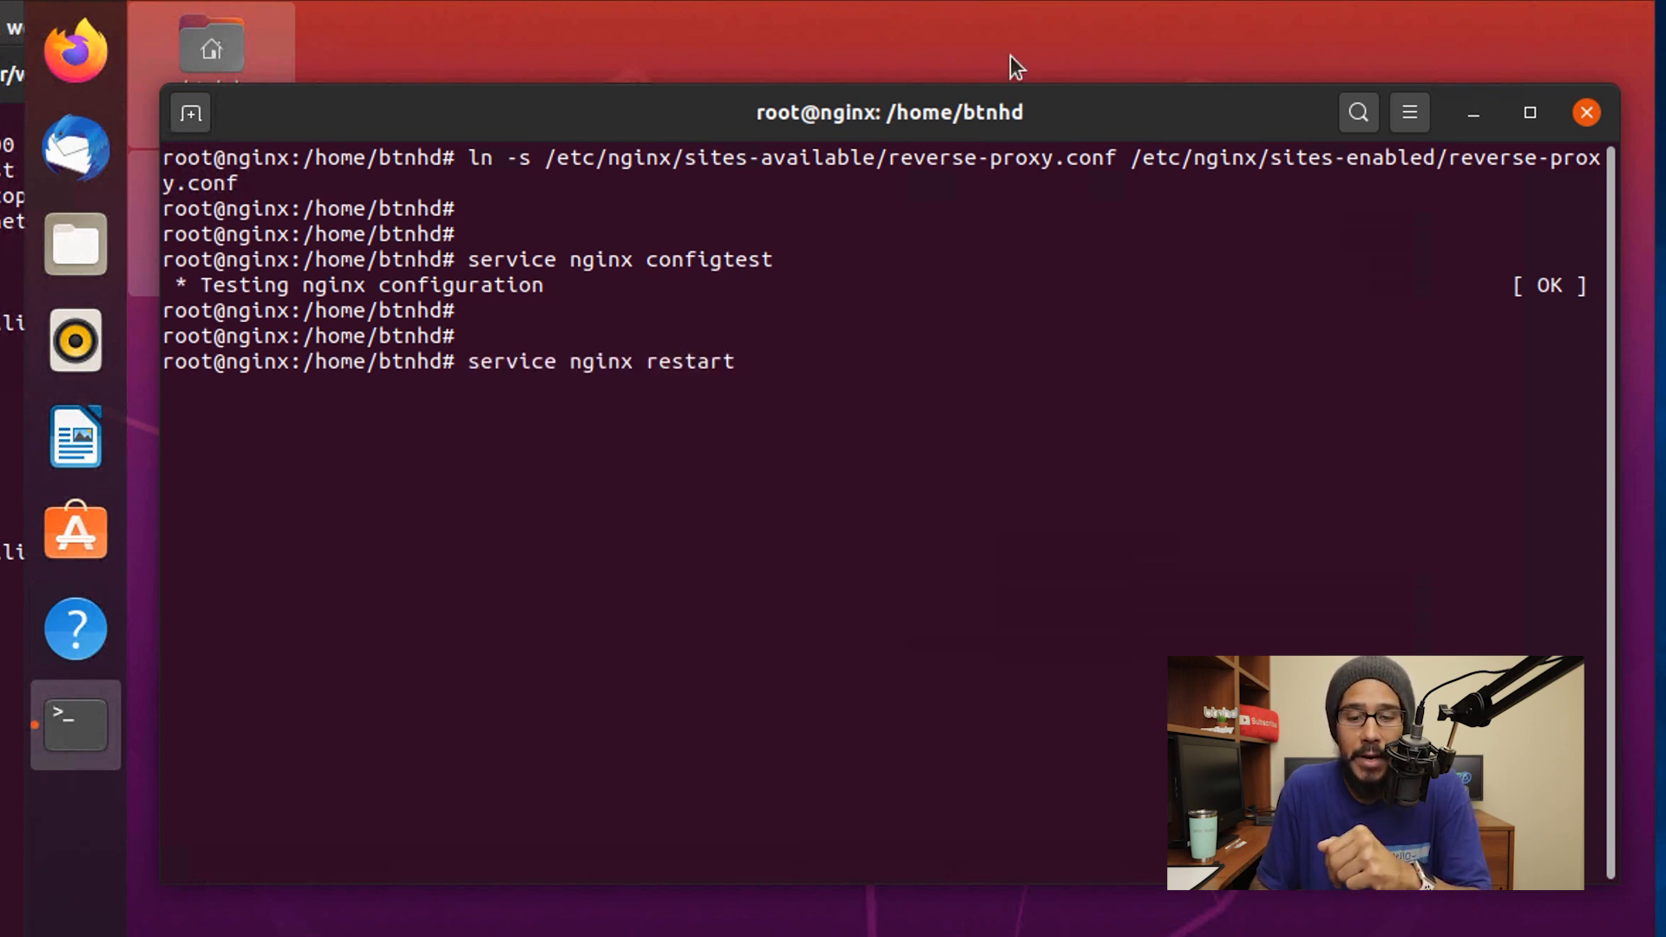
{"action": "type", "text": "systemctl status nginx"}
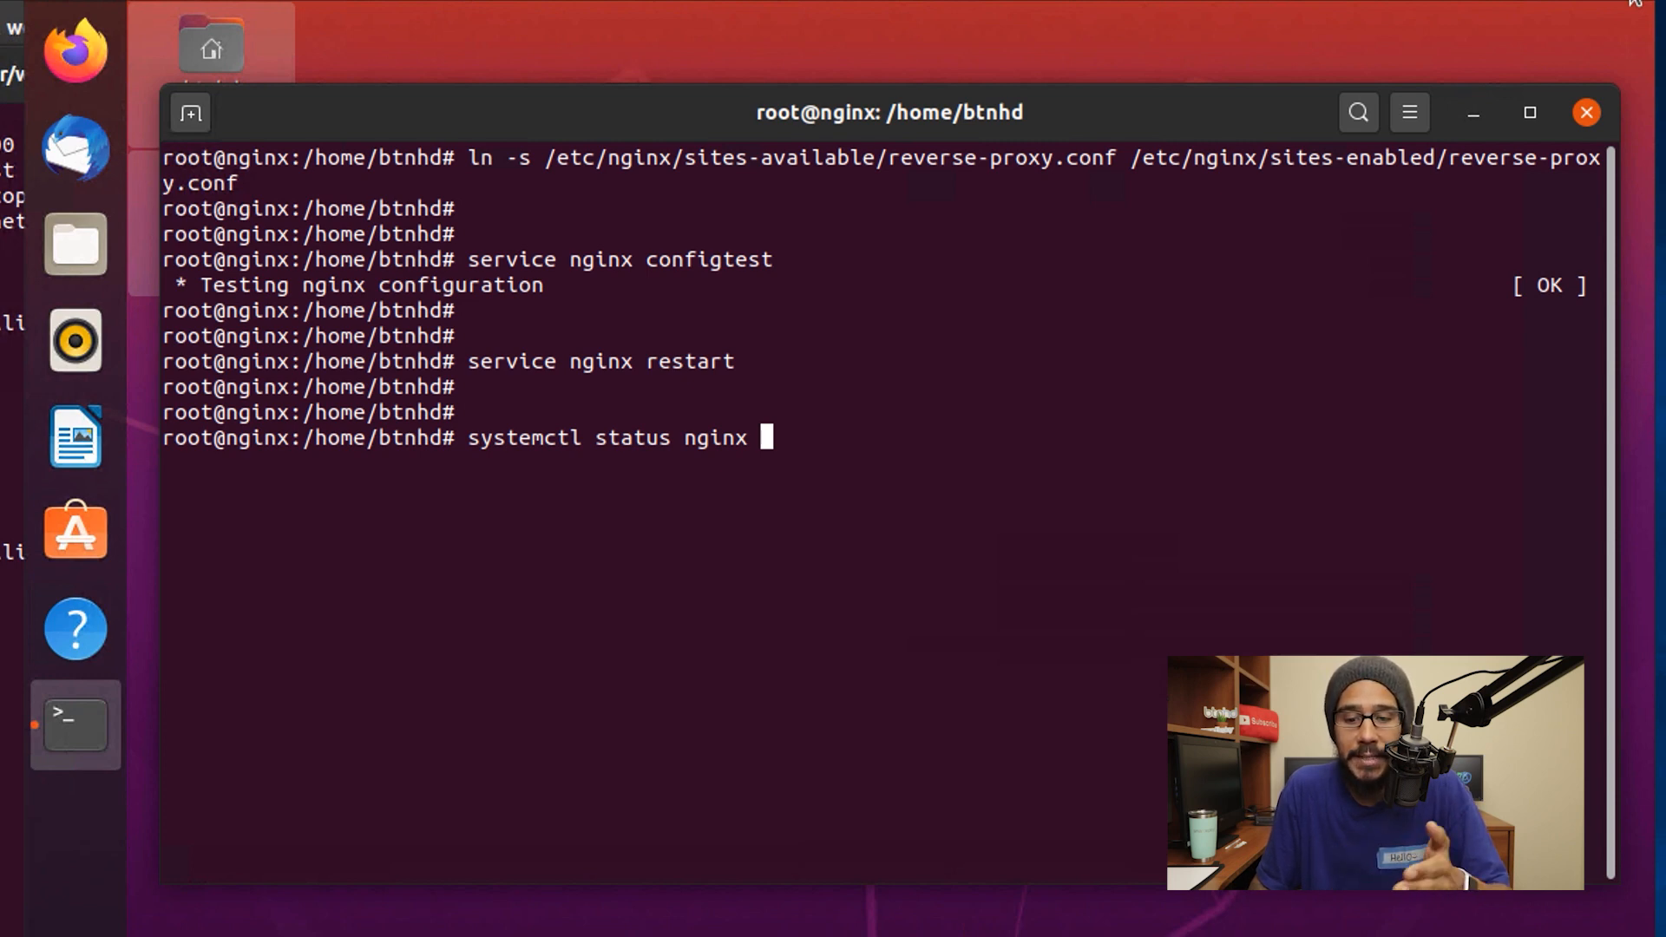
{"action": "key", "text": "Return"}
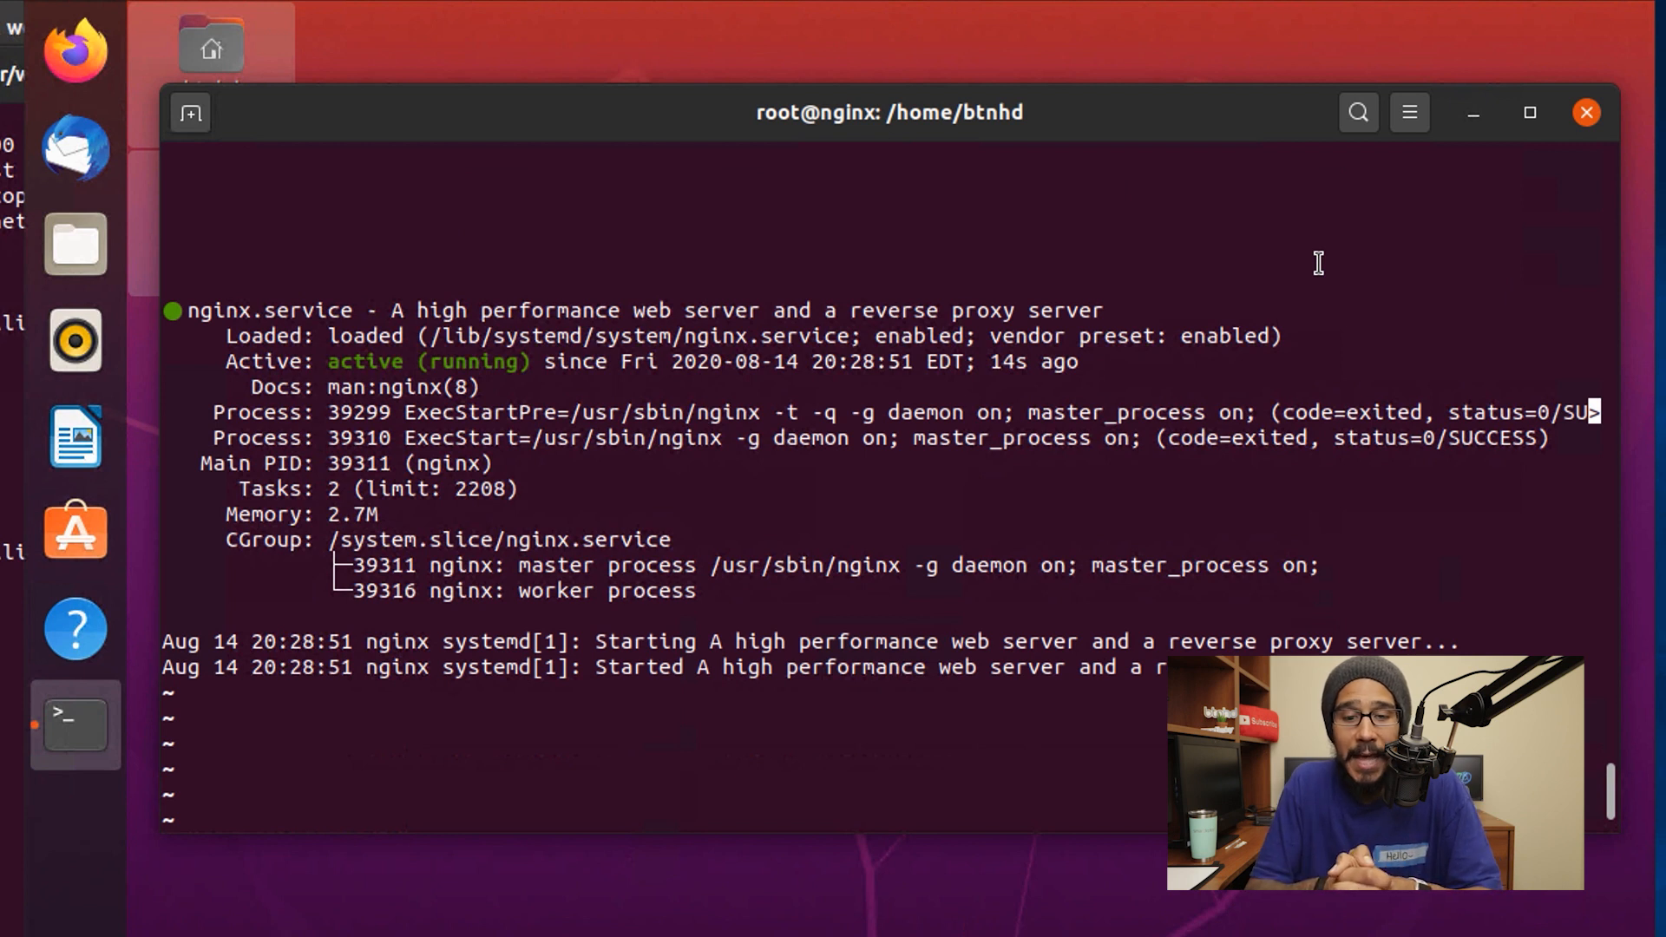